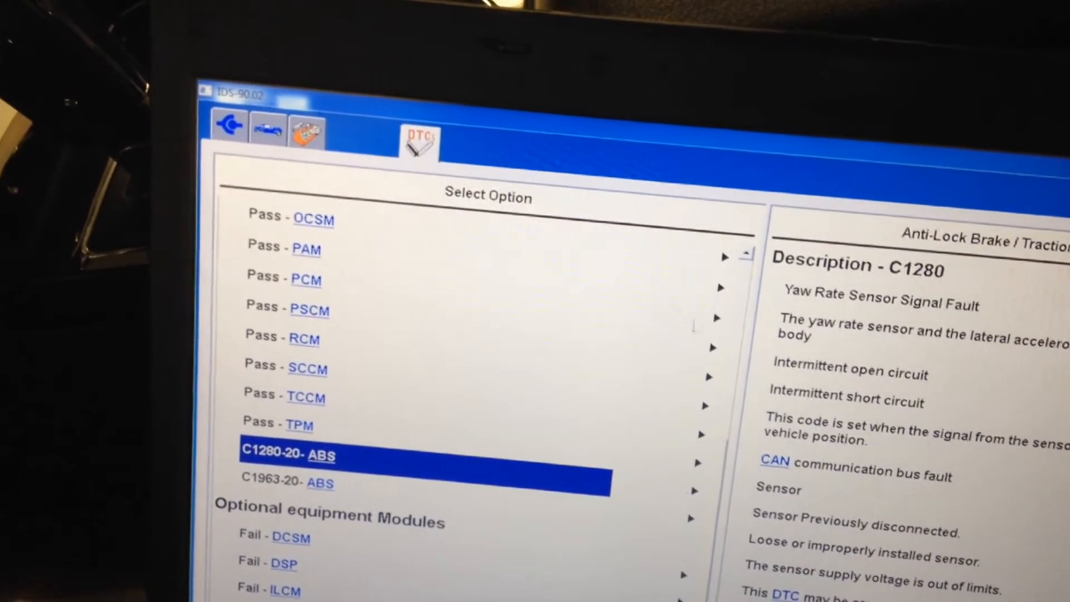
Reveal the 'DTC's w/TSB or SSMs Information' heading and show the bulletin for code C1280.
{"action": "scroll", "scroll_direction": "up", "scroll_amount": 3}
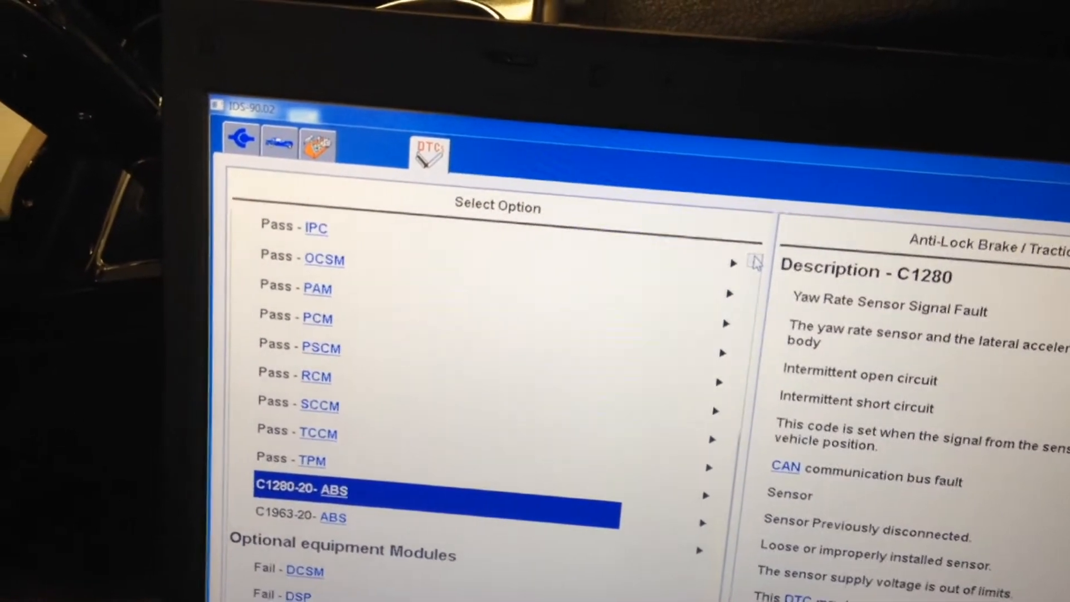
{"action": "scroll", "scroll_direction": "up", "scroll_amount": 3}
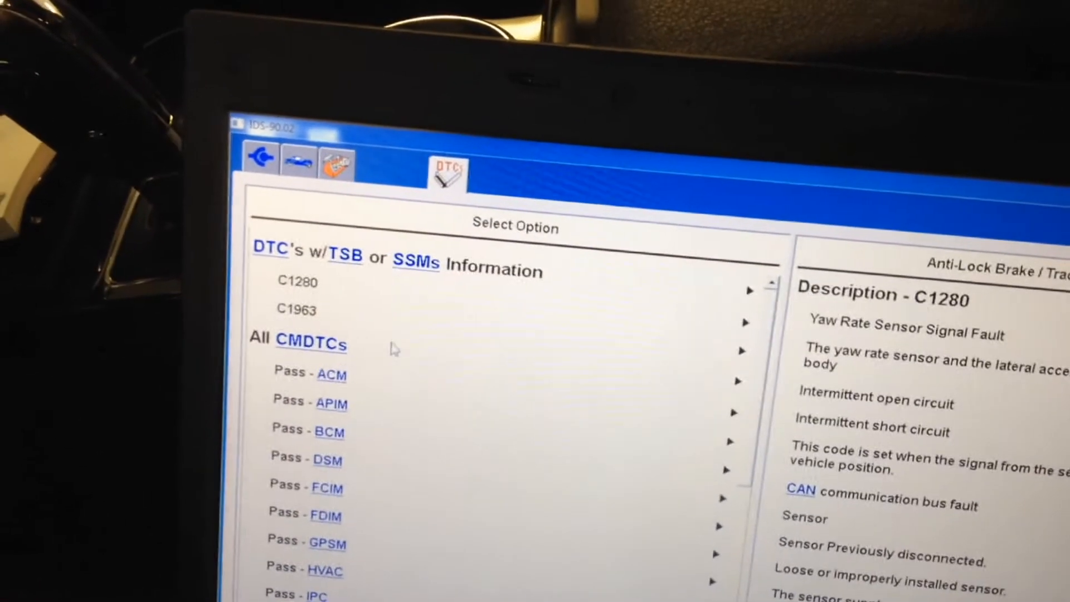
{"action": "left_click", "coordinate": [297, 281]}
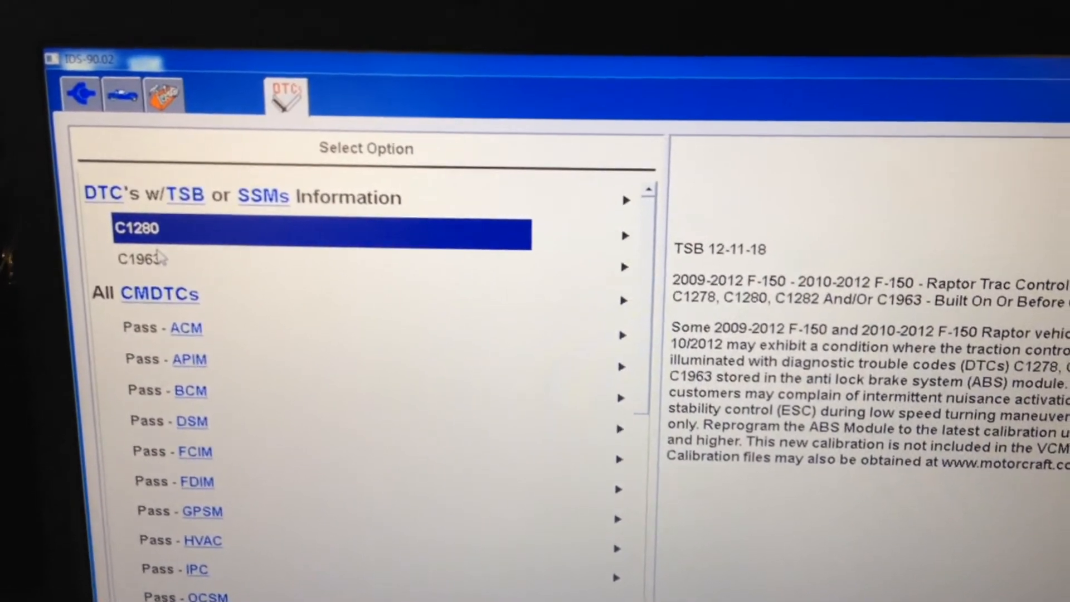
Select code C1963 to show its linked bulletin TSB 12-11-18.
{"action": "left_click", "coordinate": [144, 258]}
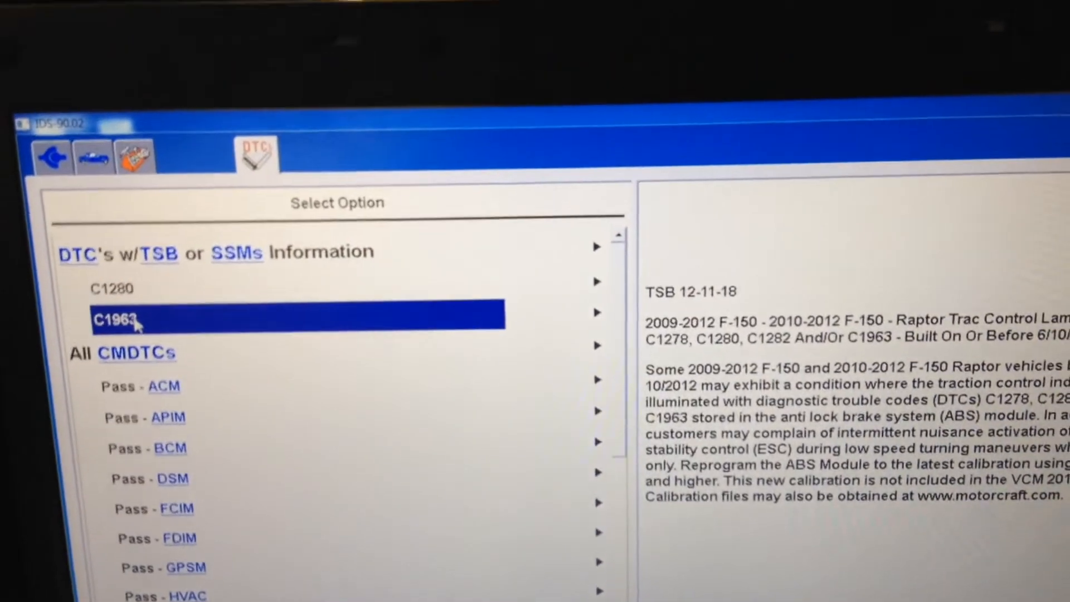